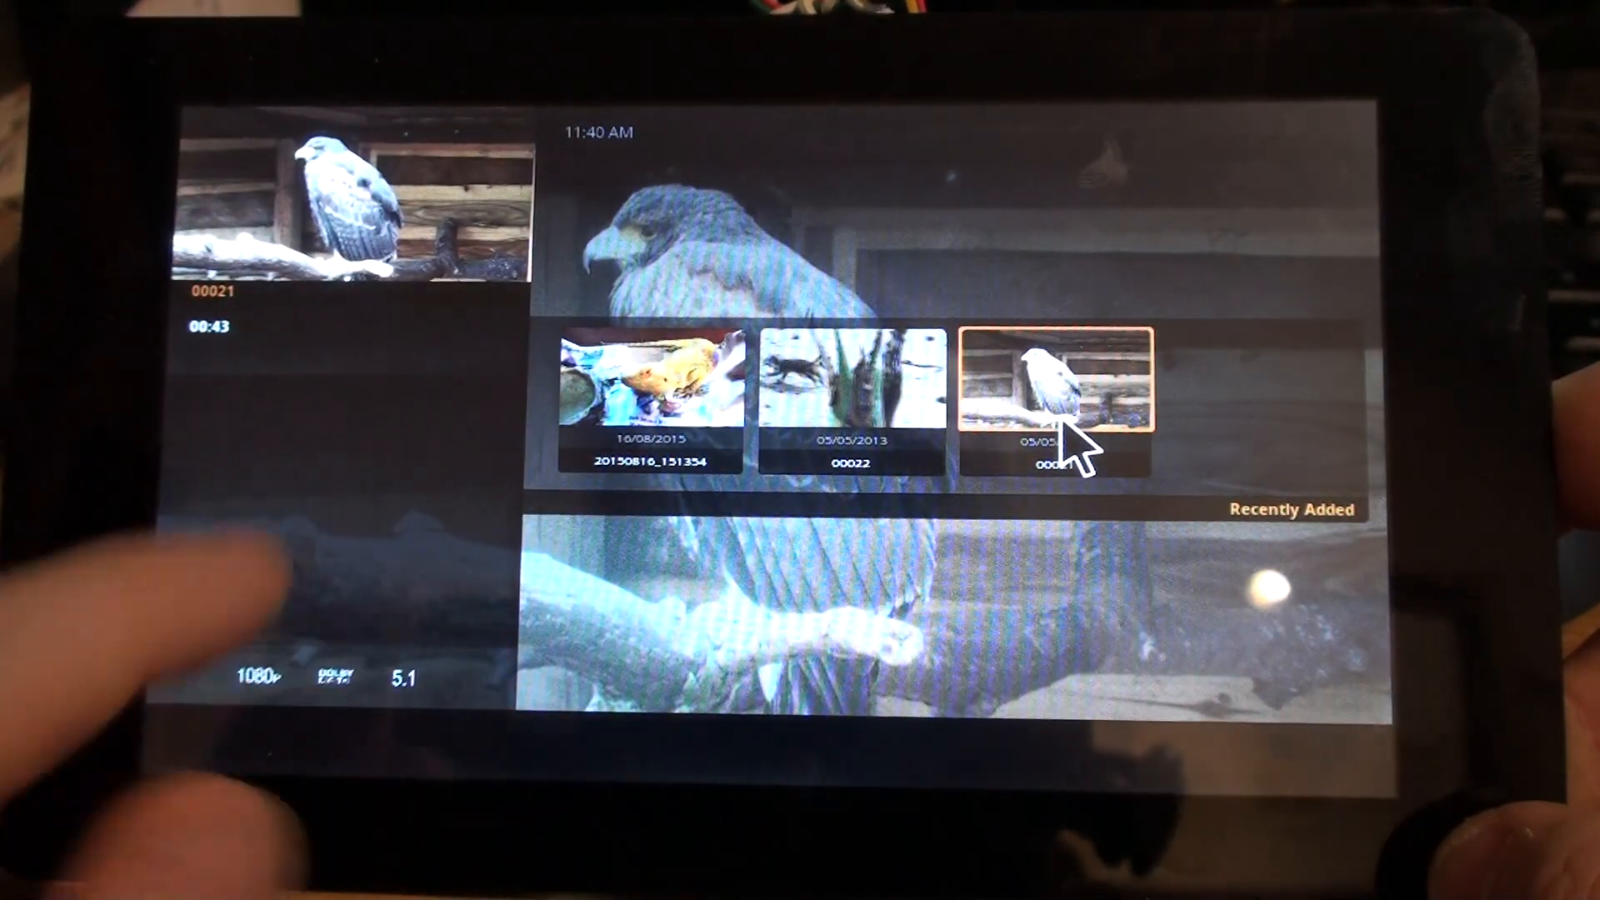
Open clip 00021's details from Recently Added, then return home and open the side menu.
left_click(1051, 398)
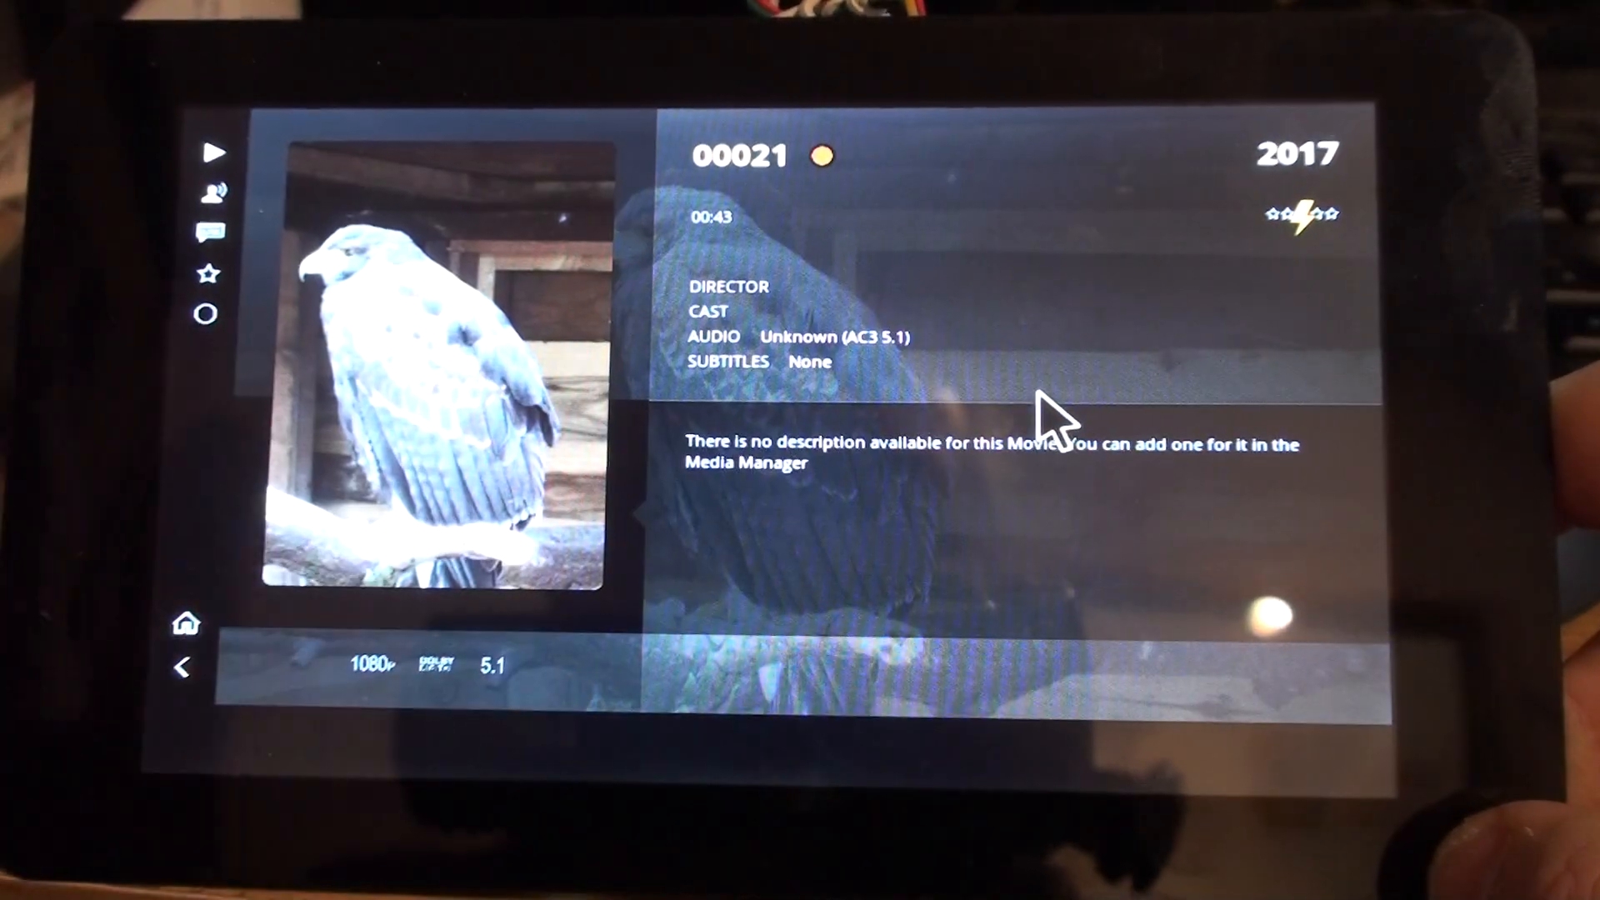
left_click(211, 154)
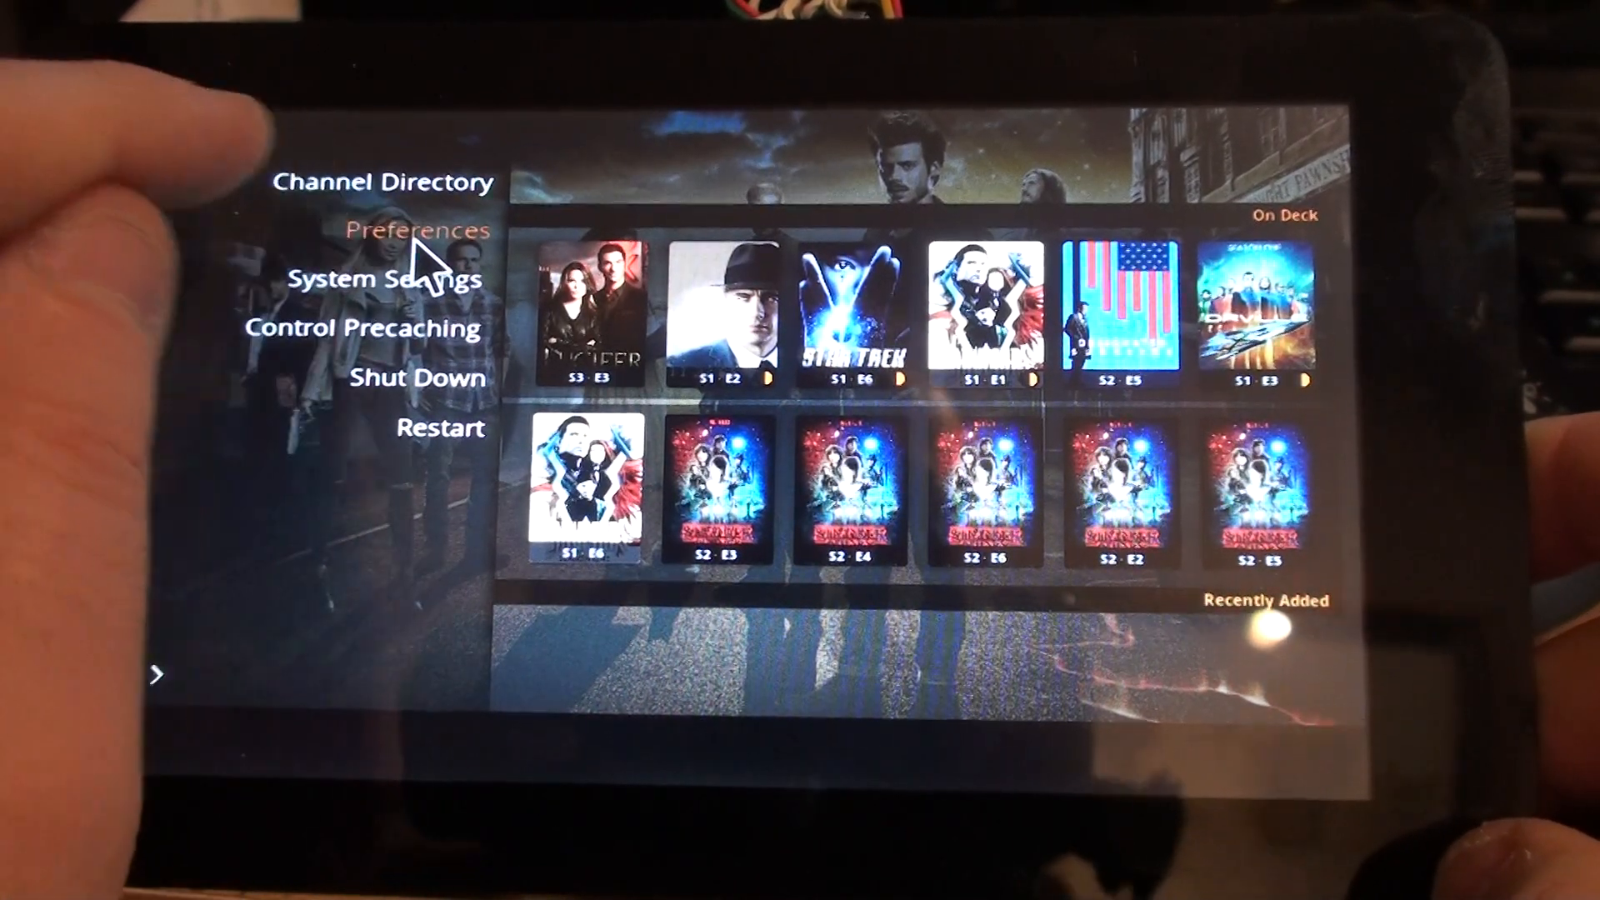
Enter the video library section listing clips 00021, 00022 and 20150816_151354.
left_click(418, 231)
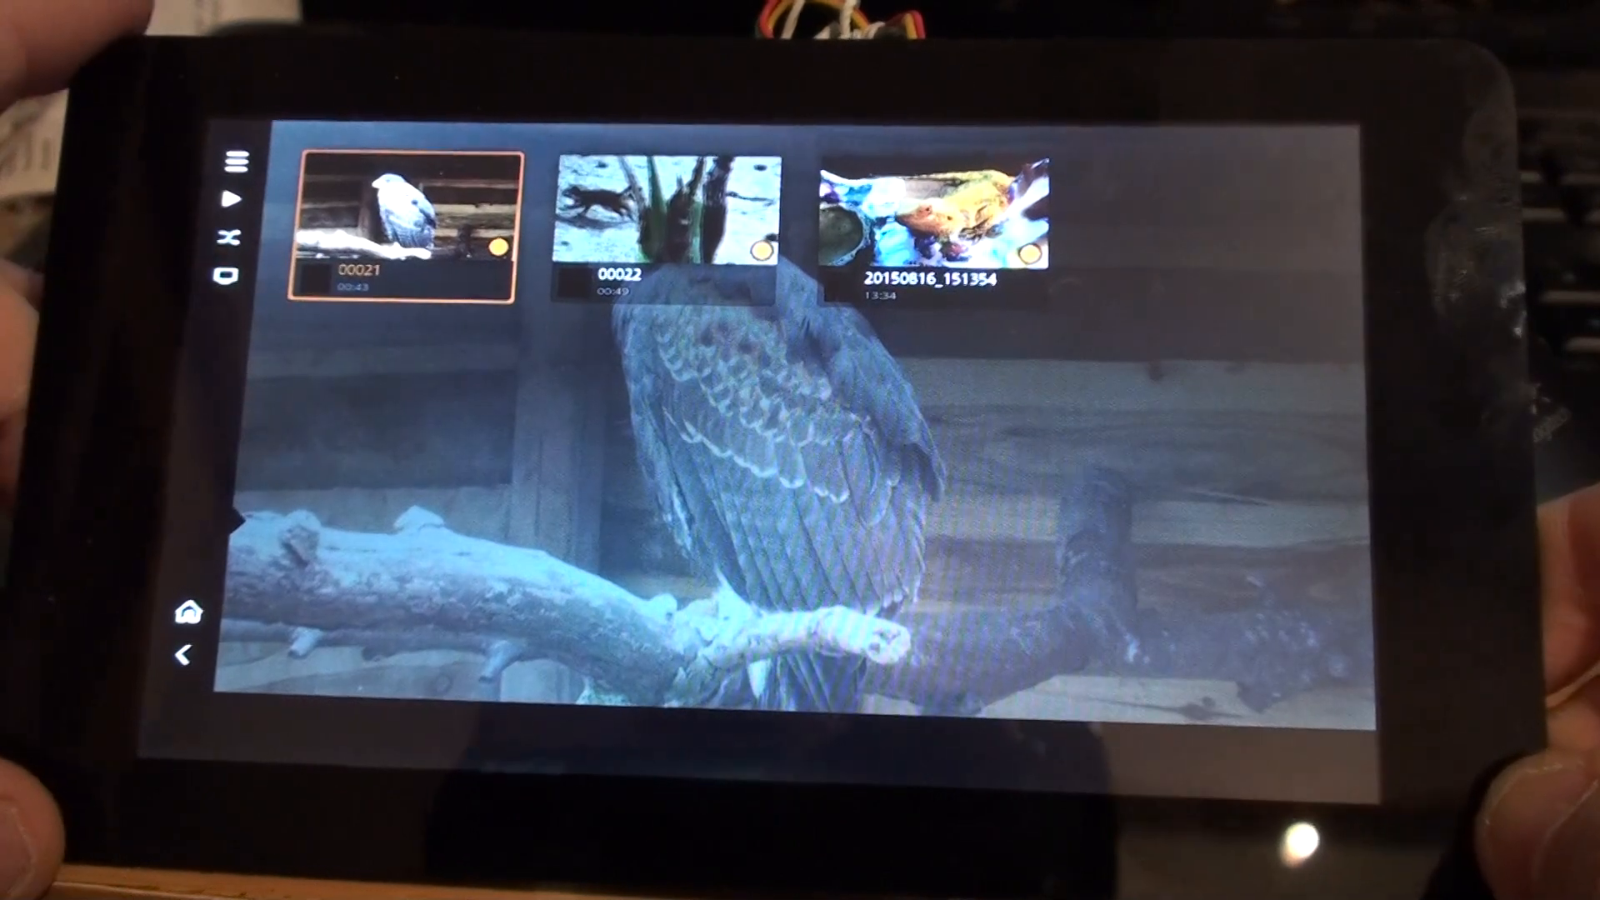
Open clip 00022's details page and start playing it.
left_click(620, 223)
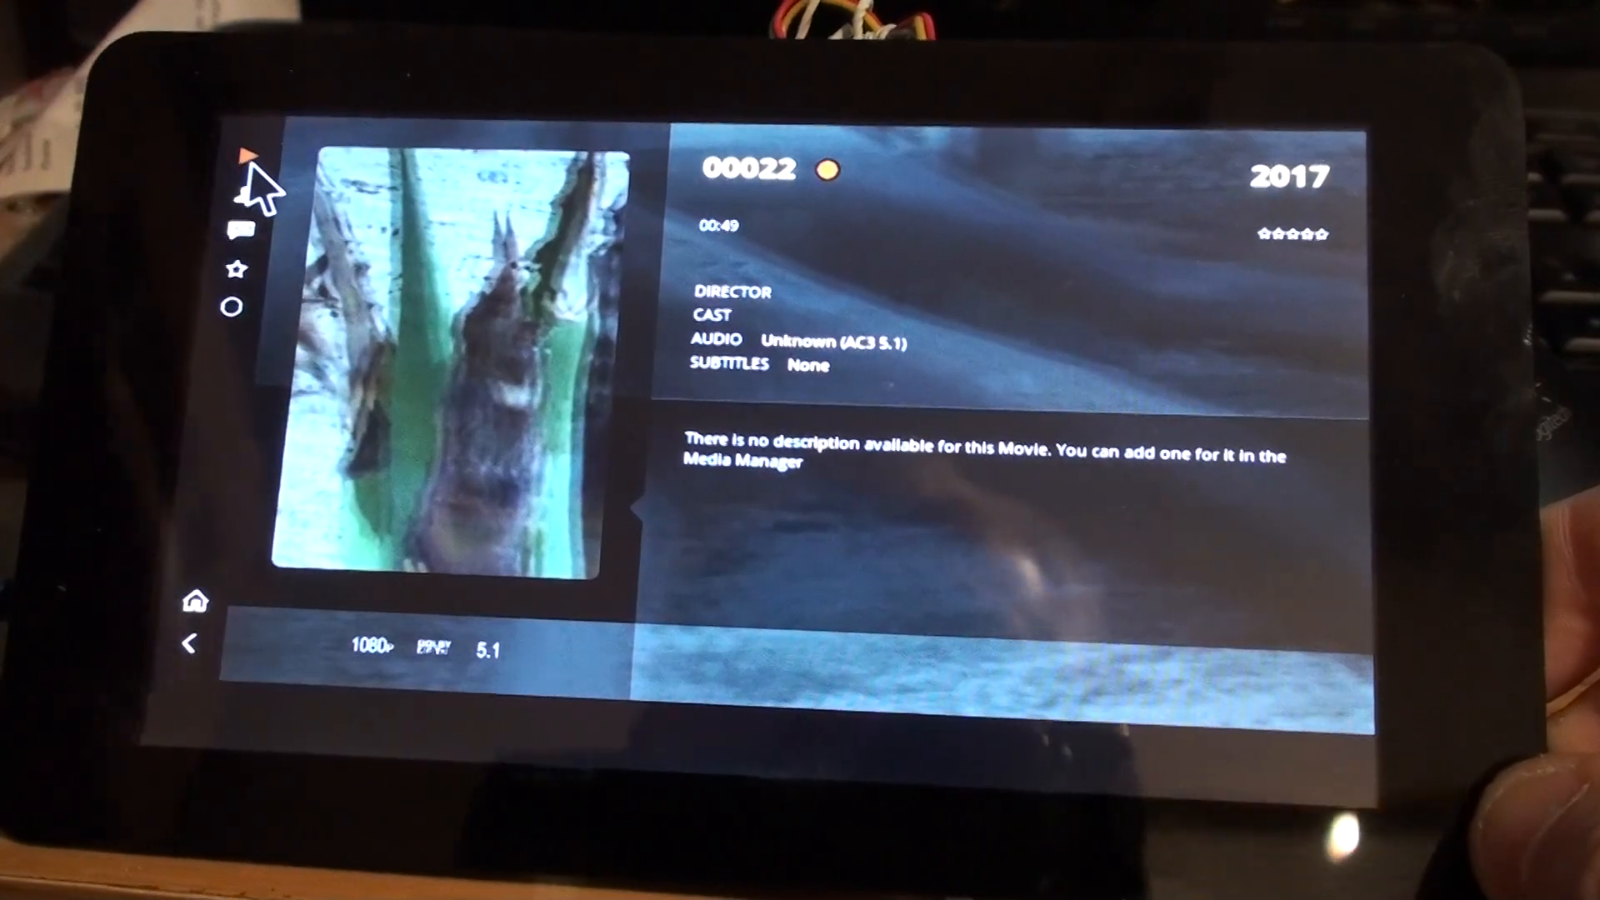
left_click(246, 158)
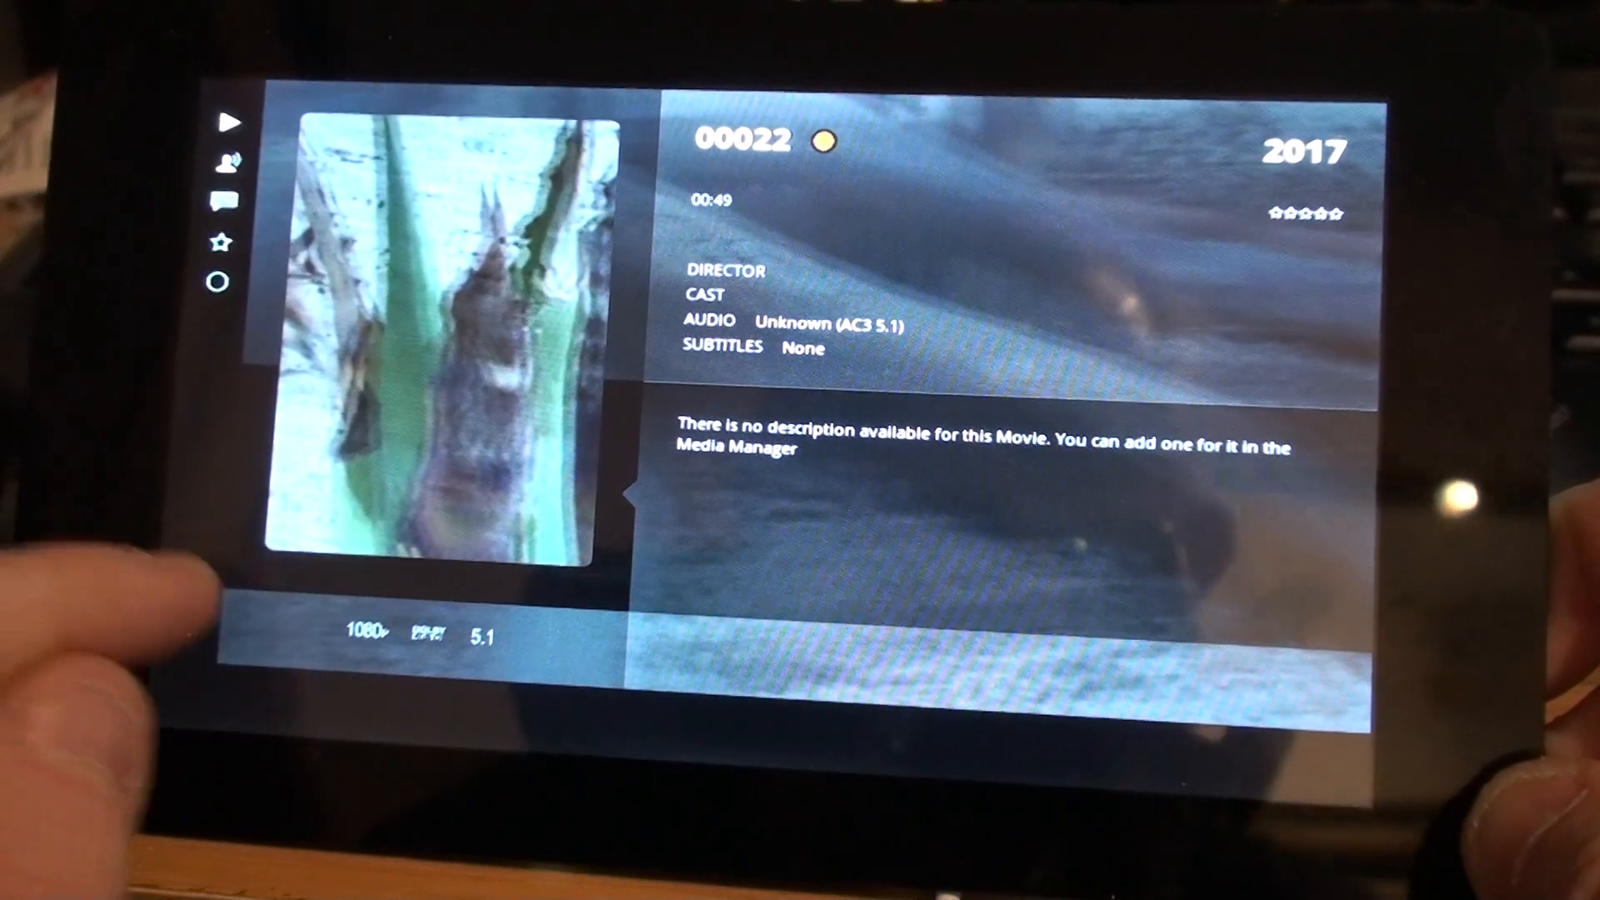
mouse_move(210, 608)
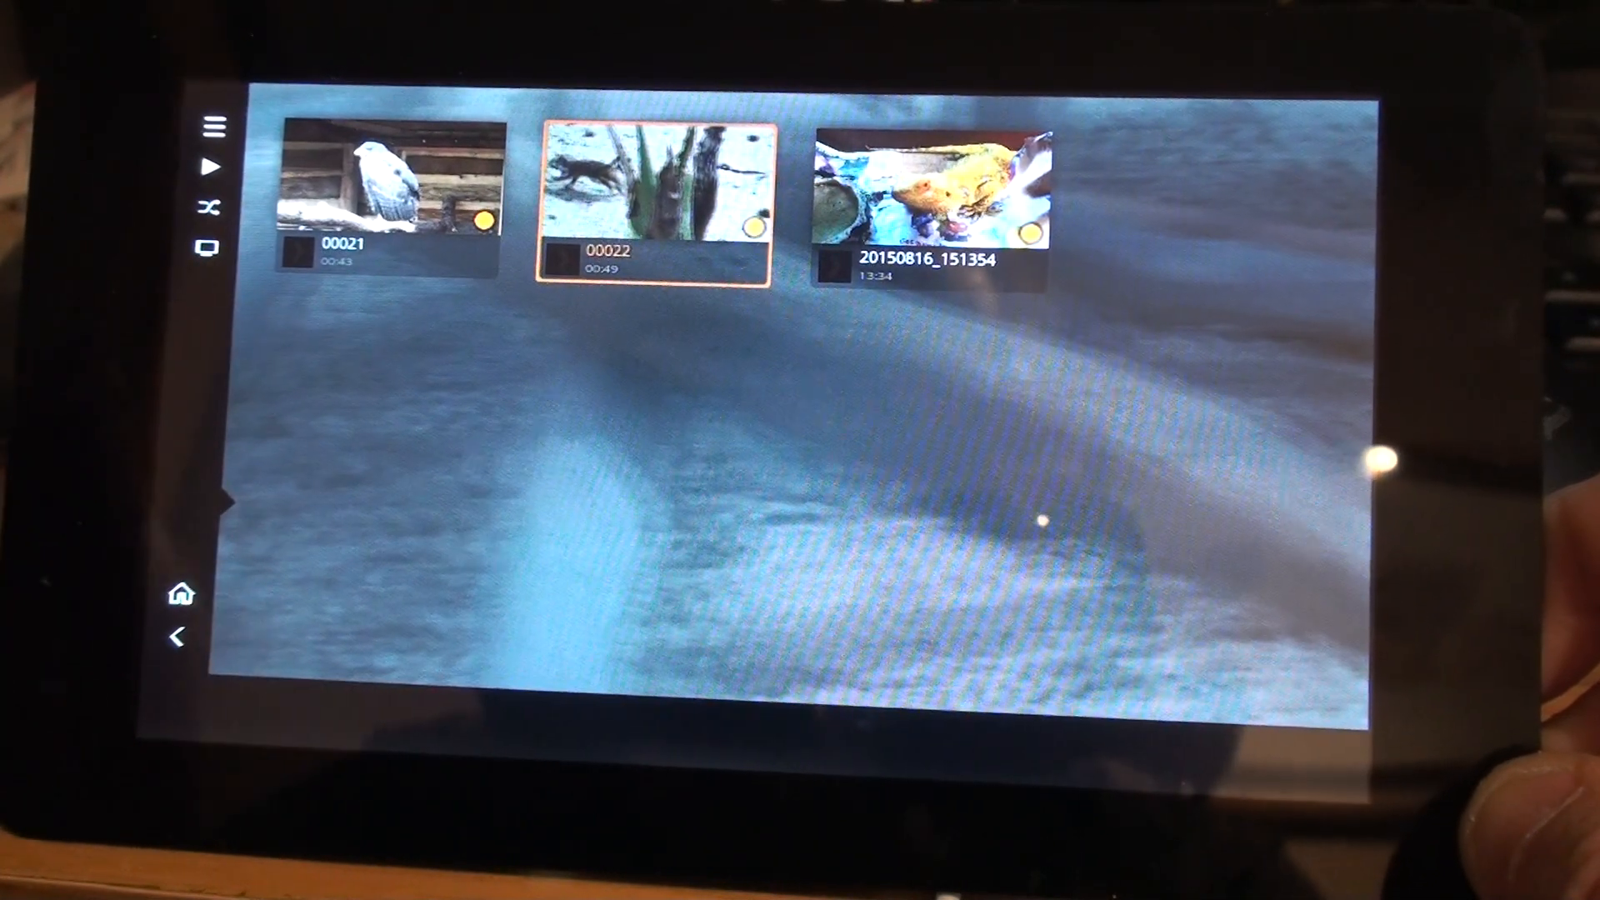
Play clip 00022 from its details page, then open clip 00021's details.
left_click(386, 189)
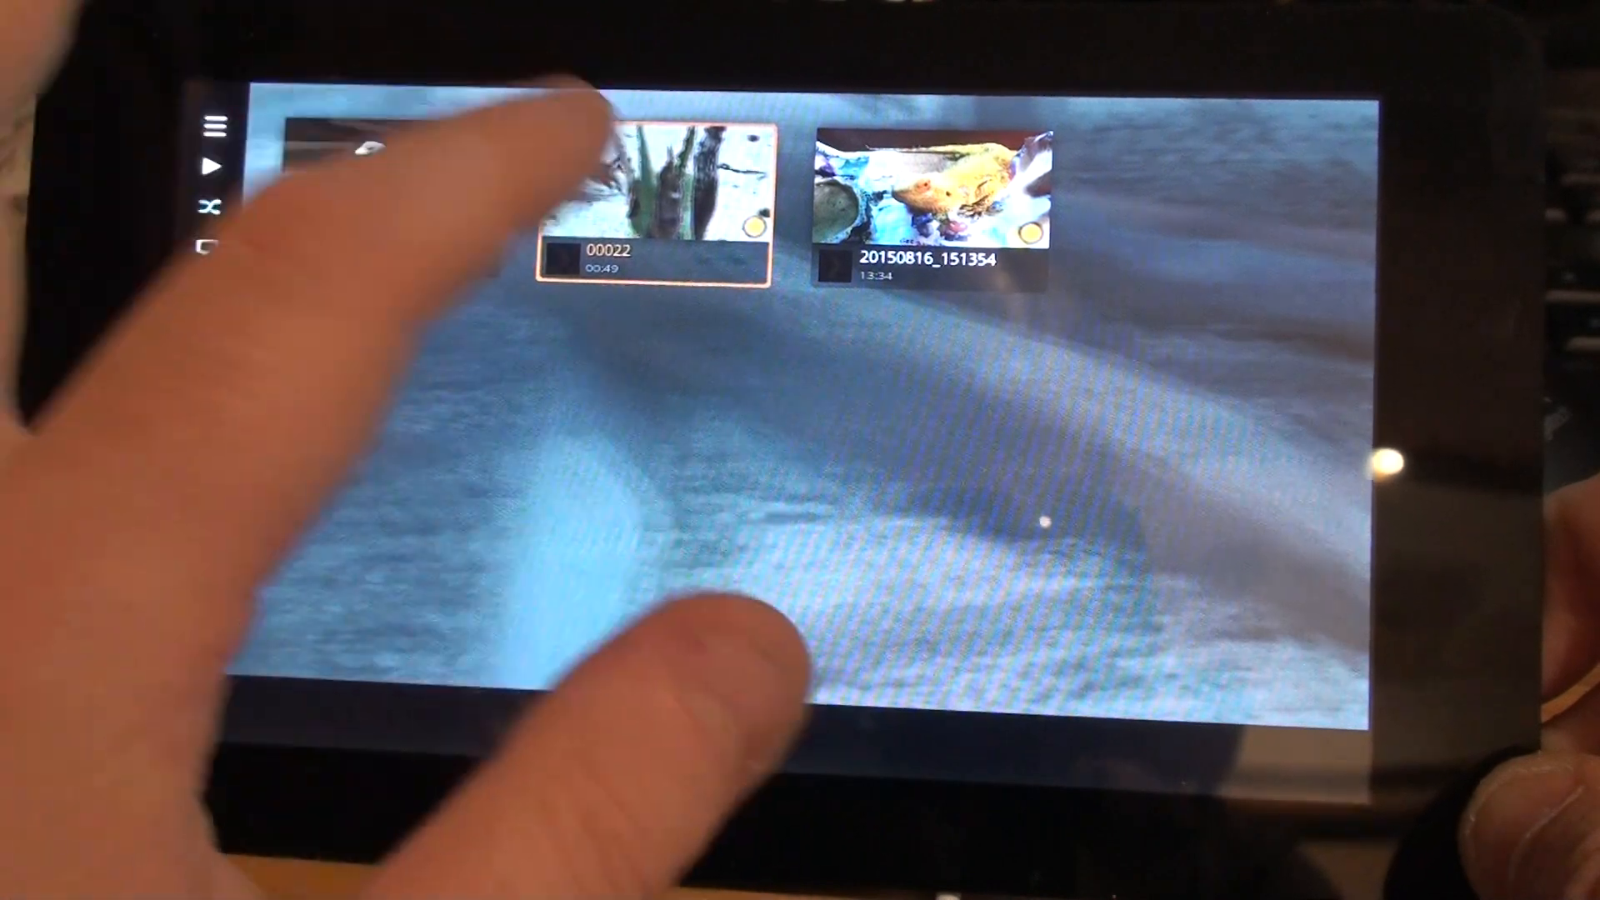
left_click(658, 194)
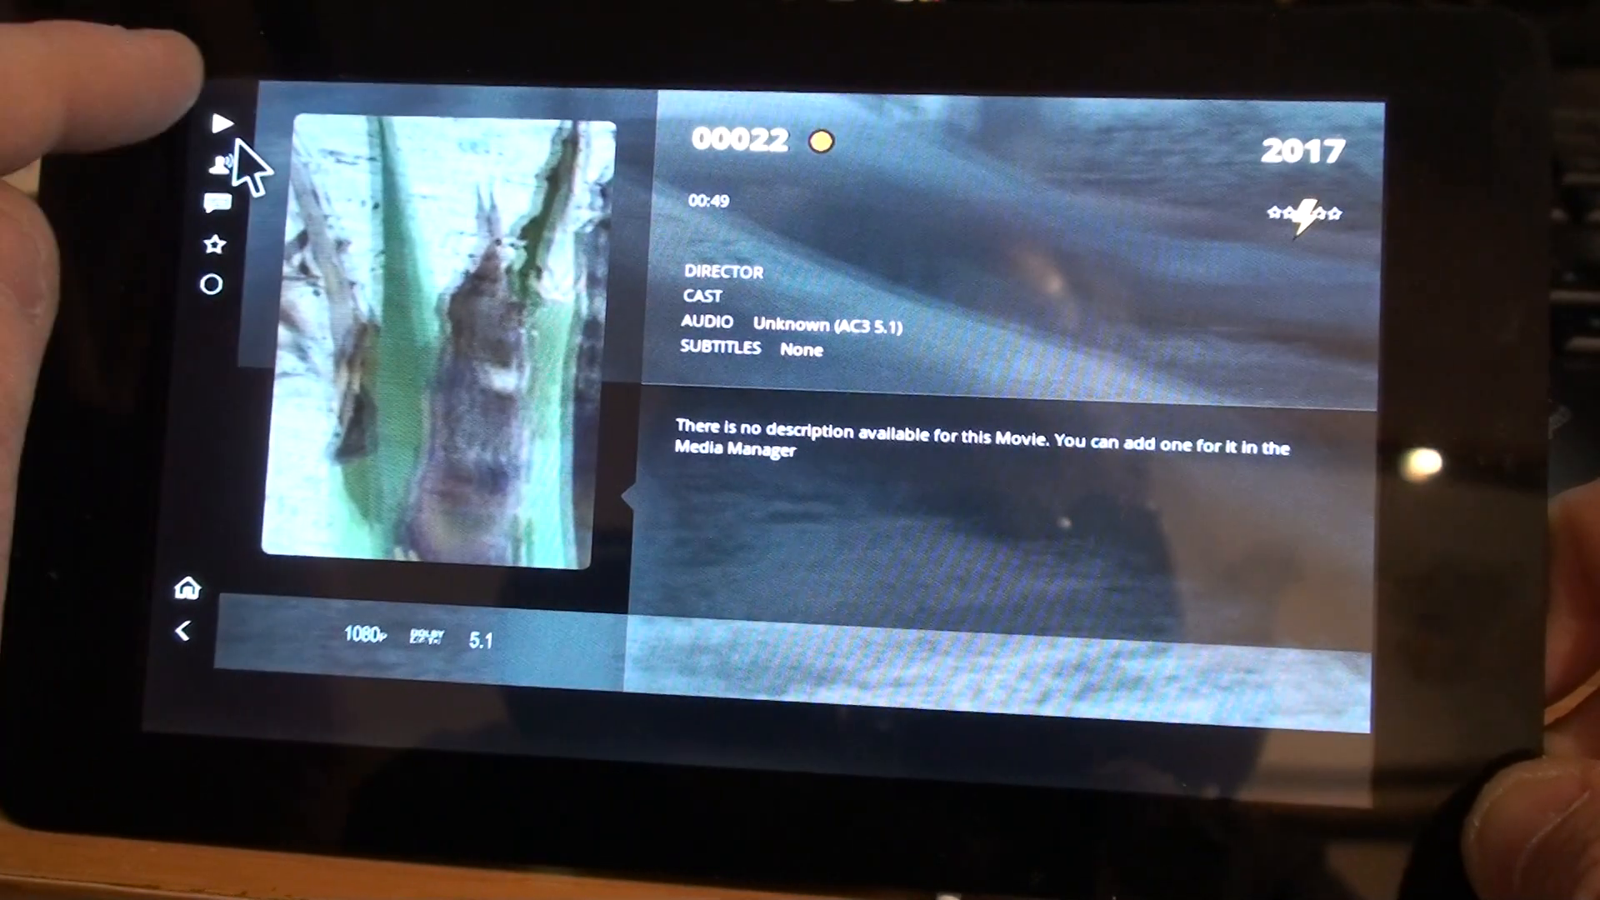
left_click(226, 124)
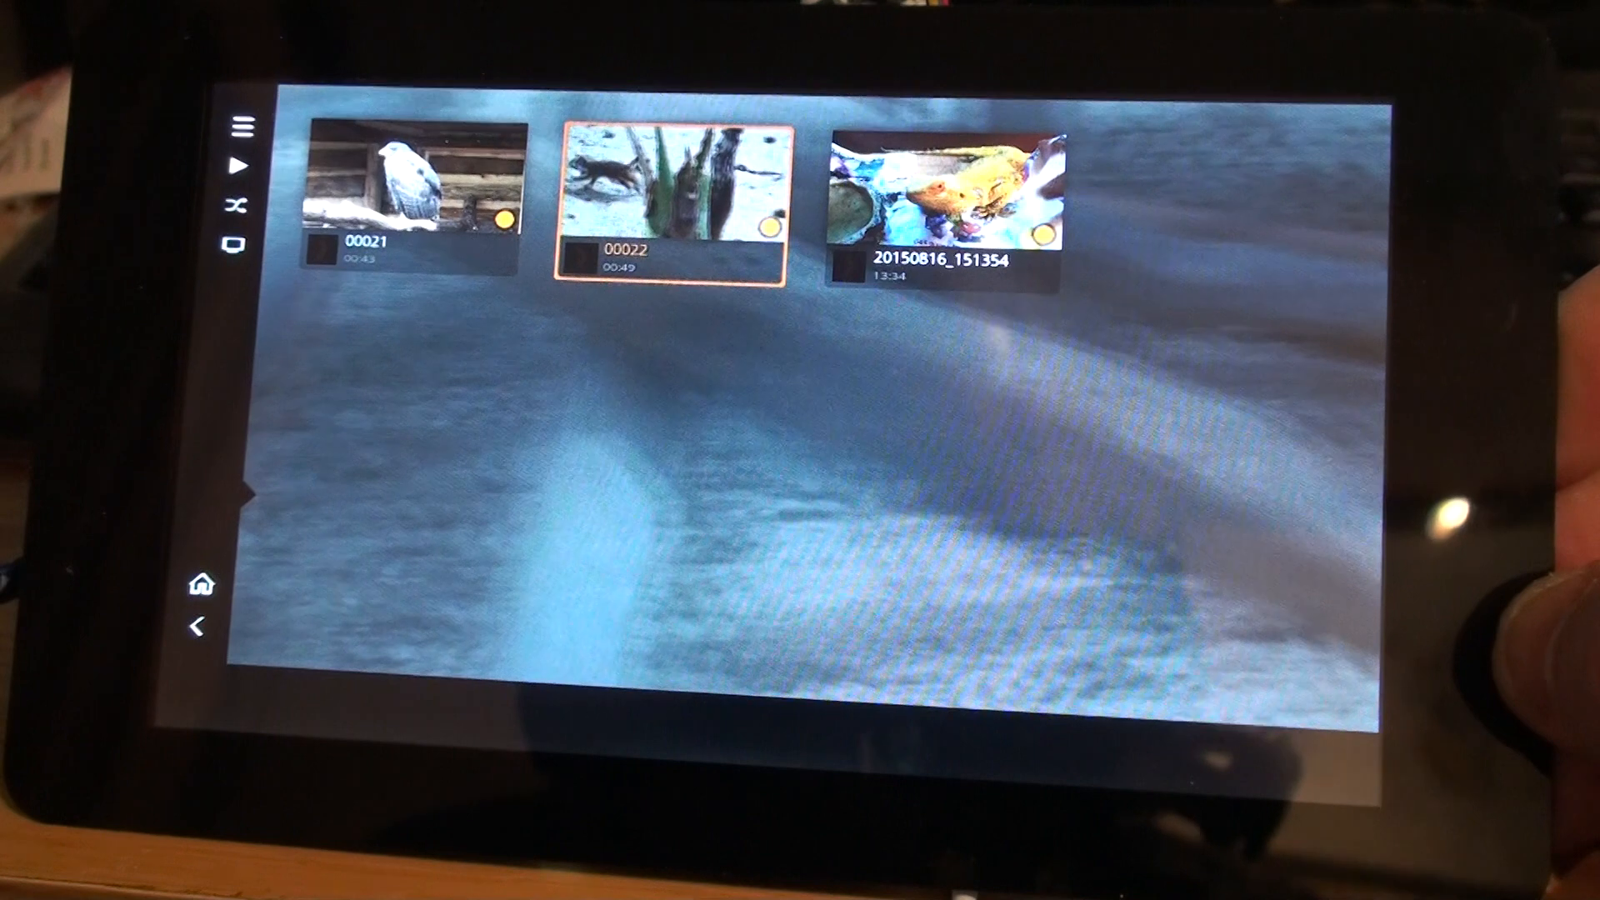
left_click(414, 187)
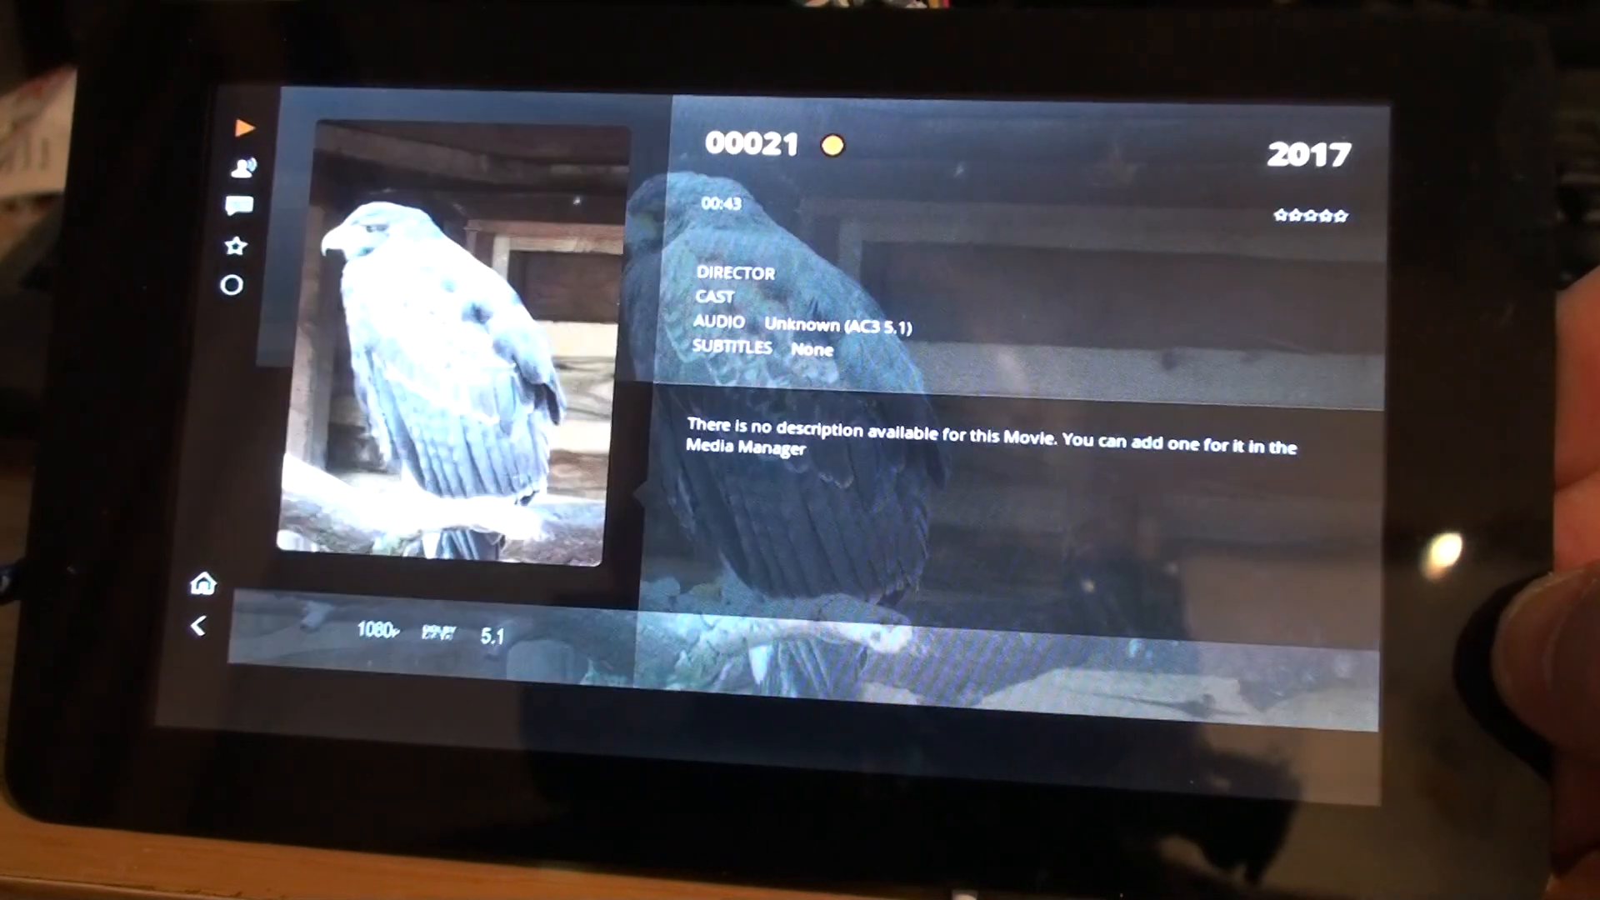